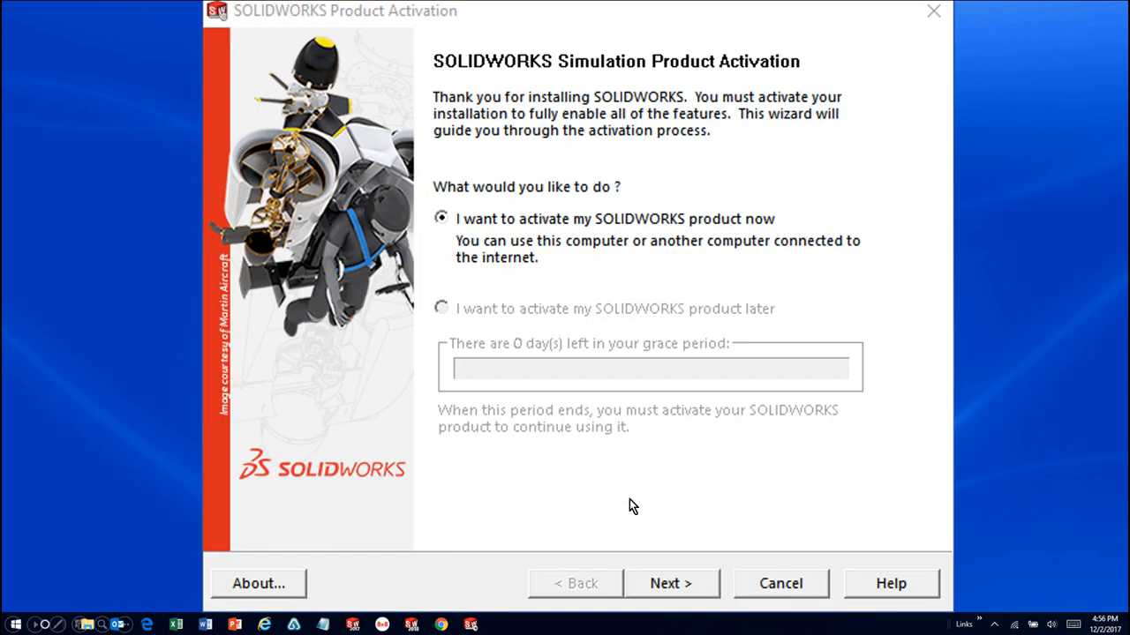
- Choose SOLIDWORKS Simulation and select activation manually via e-mail instead of over the Internet
left_click(671, 583)
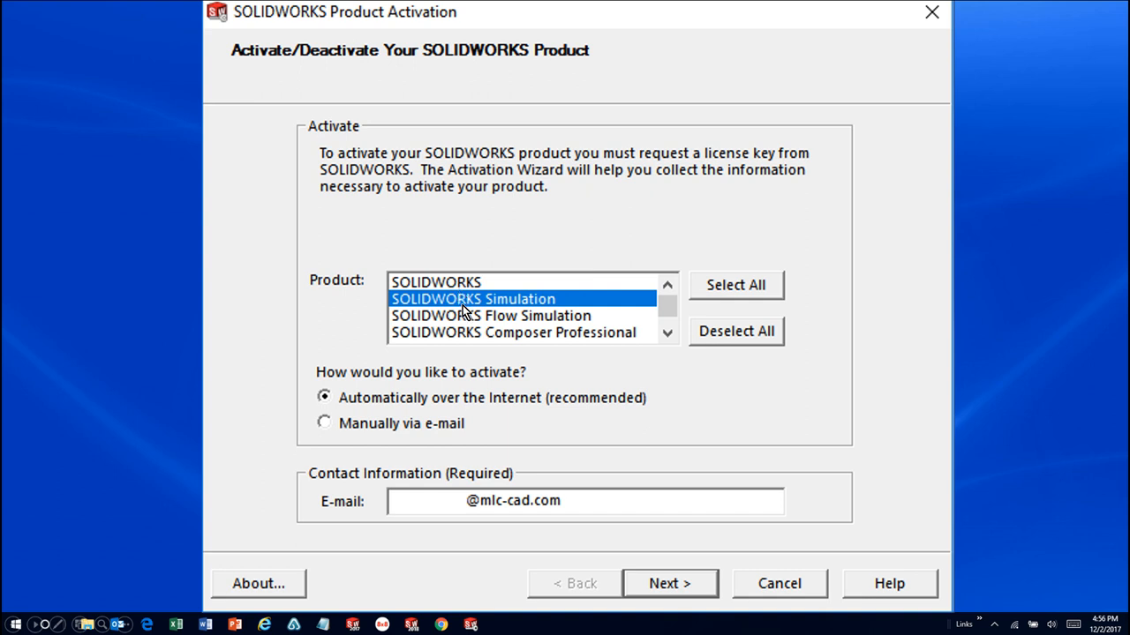
mouse_move(392, 388)
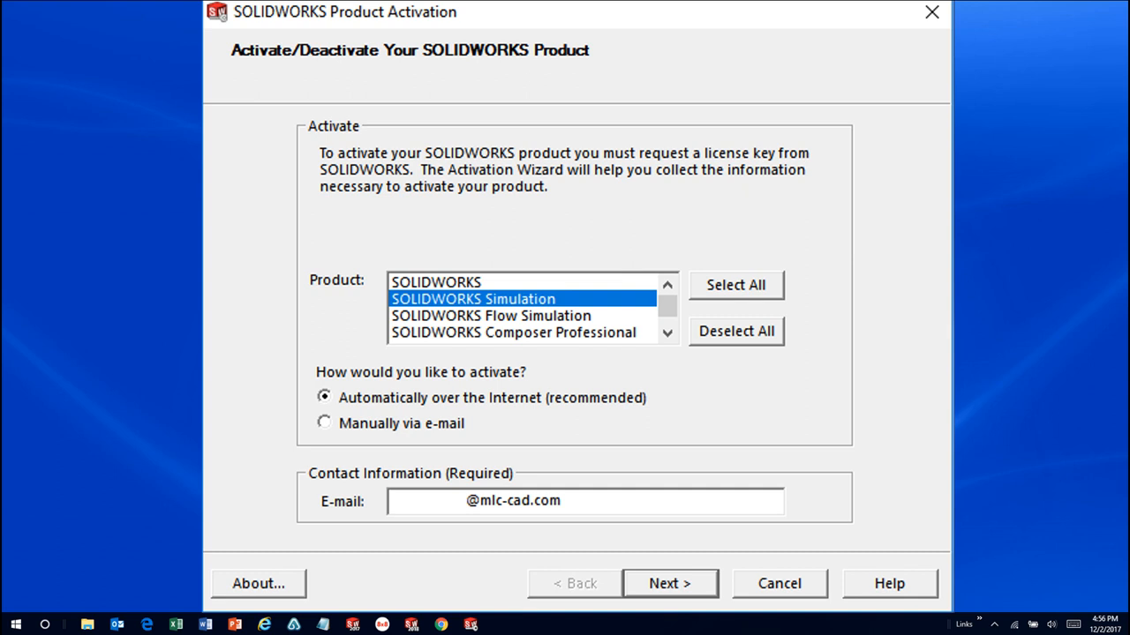
mouse_move(445, 434)
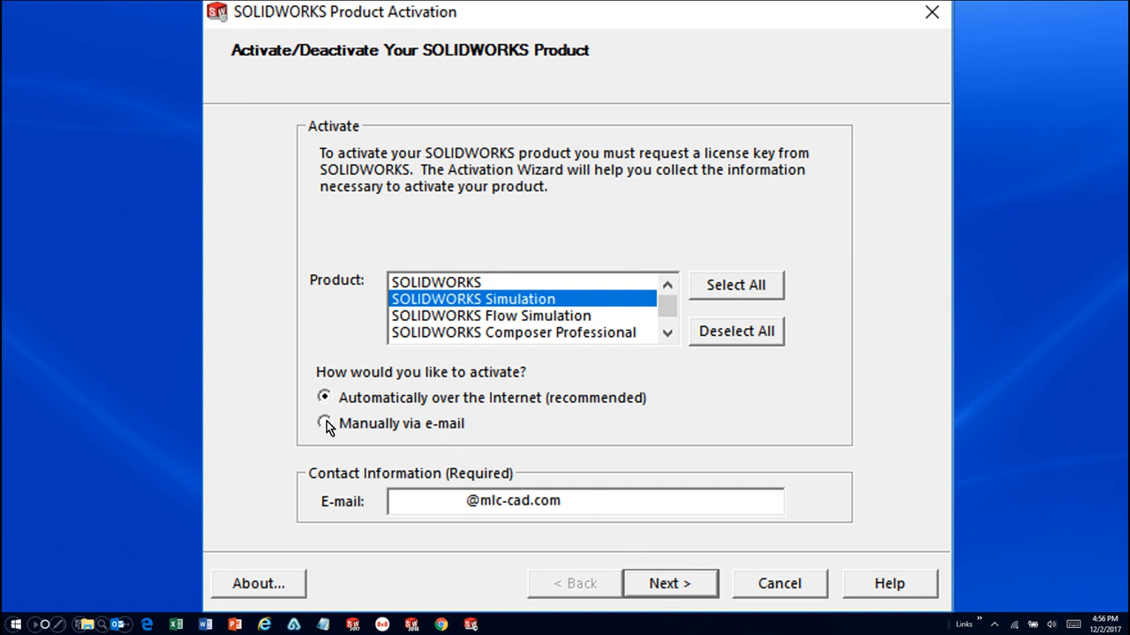
left_click(325, 423)
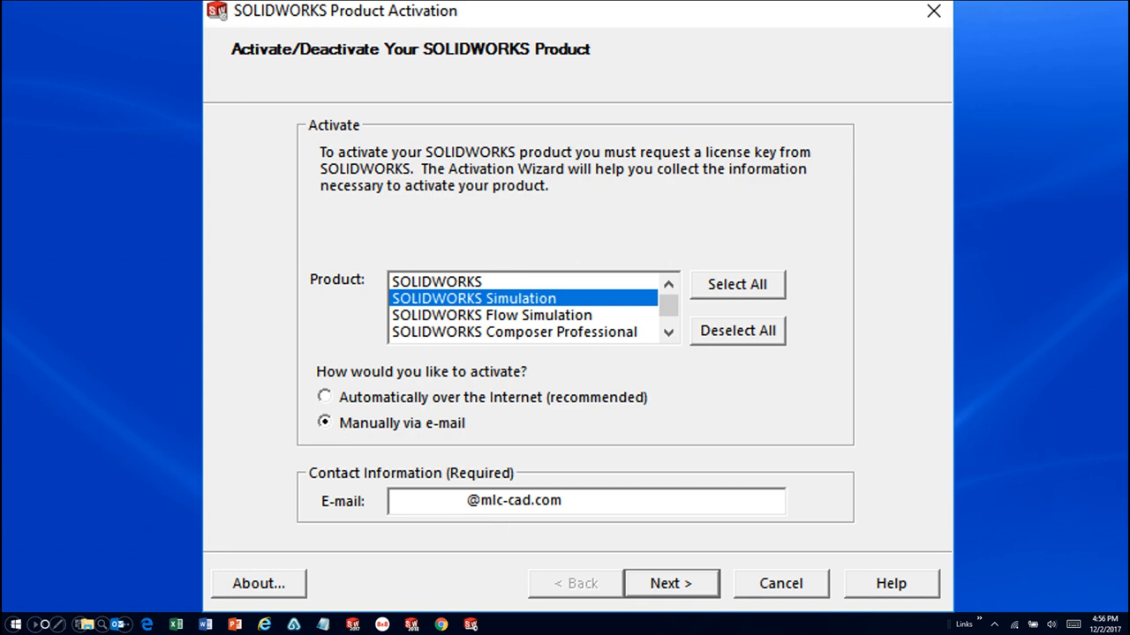
- Advance to the Manual Activation page listing the save, e-mail and load request-file steps
left_click(671, 583)
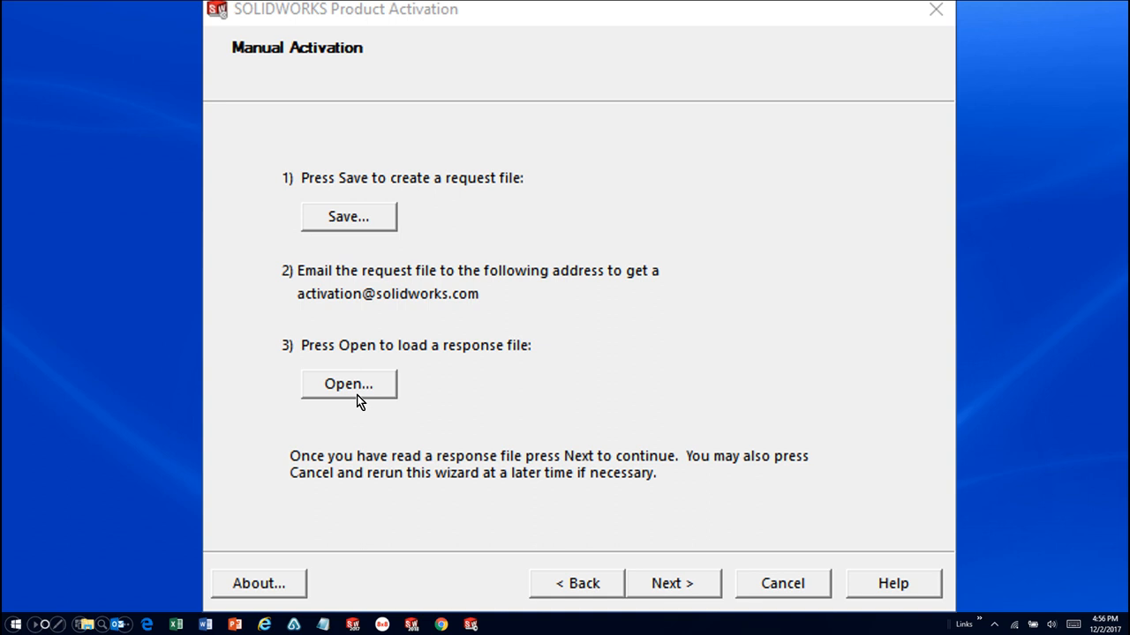
mouse_move(530, 494)
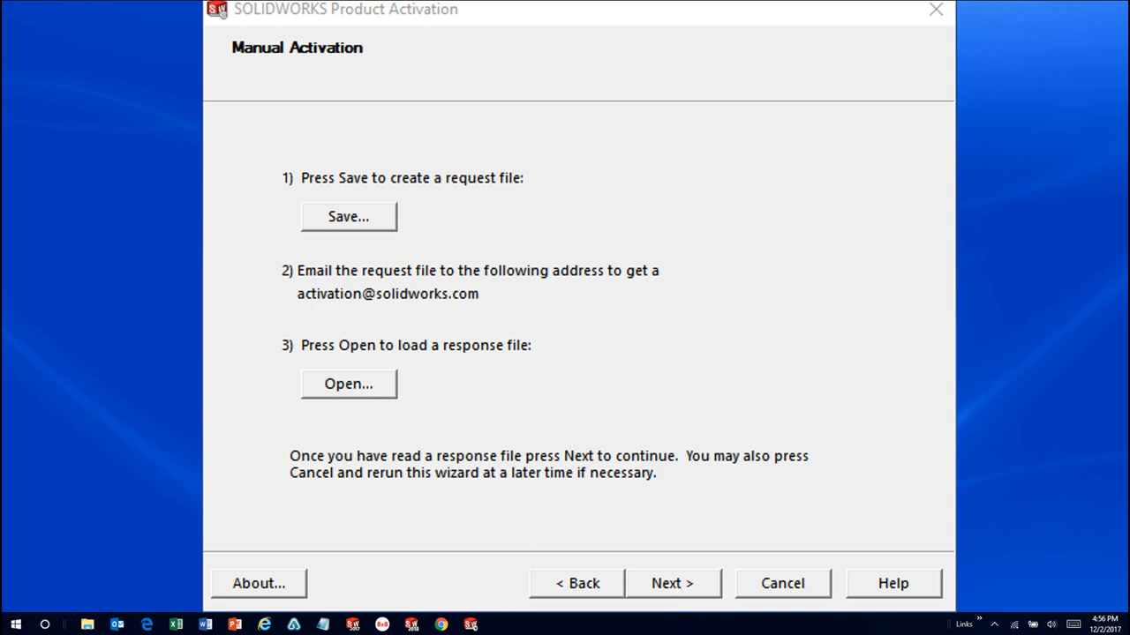
- Complete activation so the wizard reports success with SOLIDWORKS Simulation never expiring
left_click(671, 583)
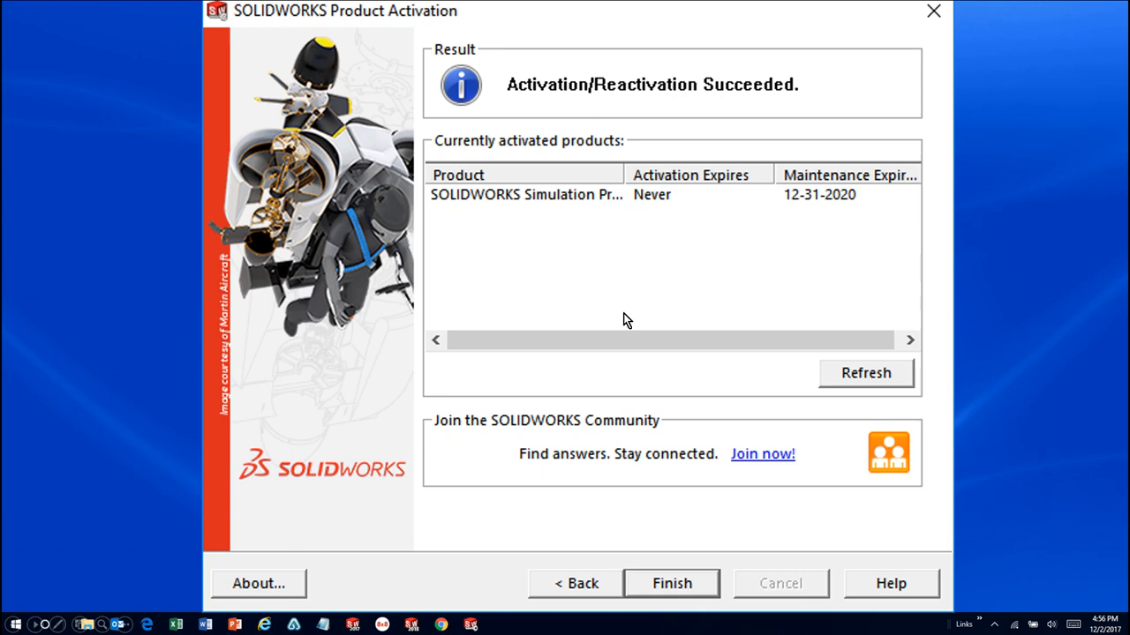
mouse_move(646, 421)
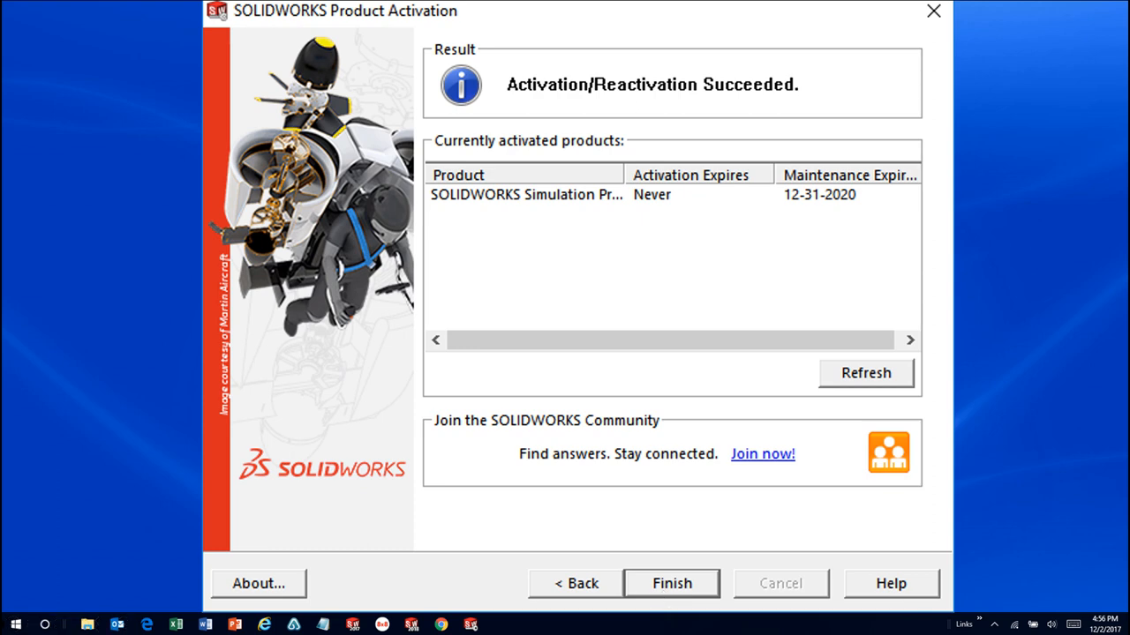
mouse_move(1002, 604)
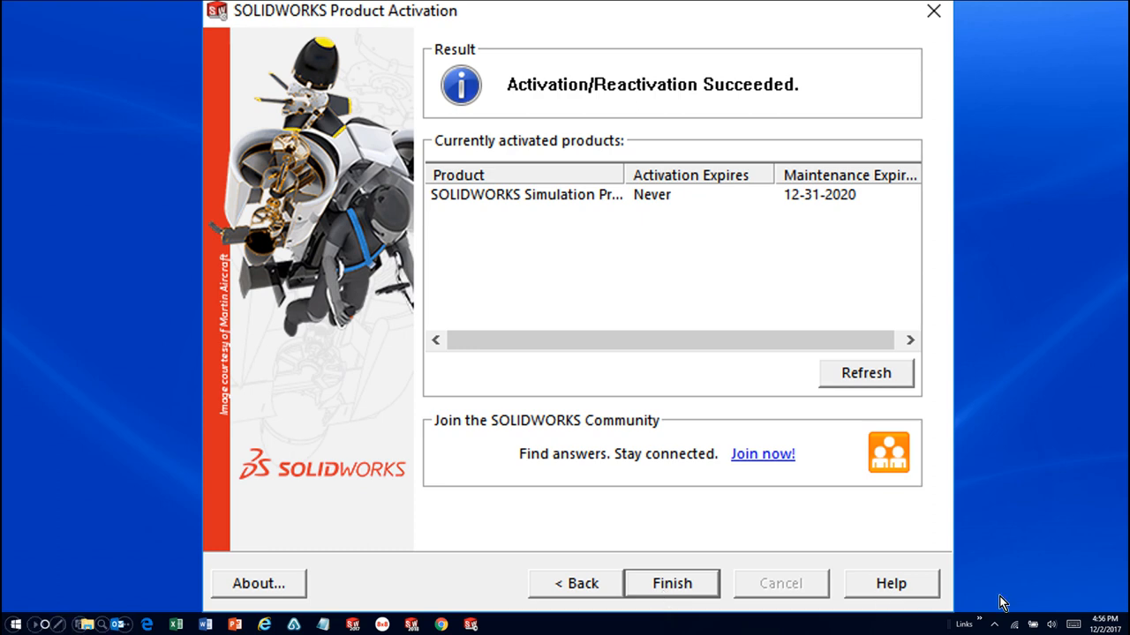